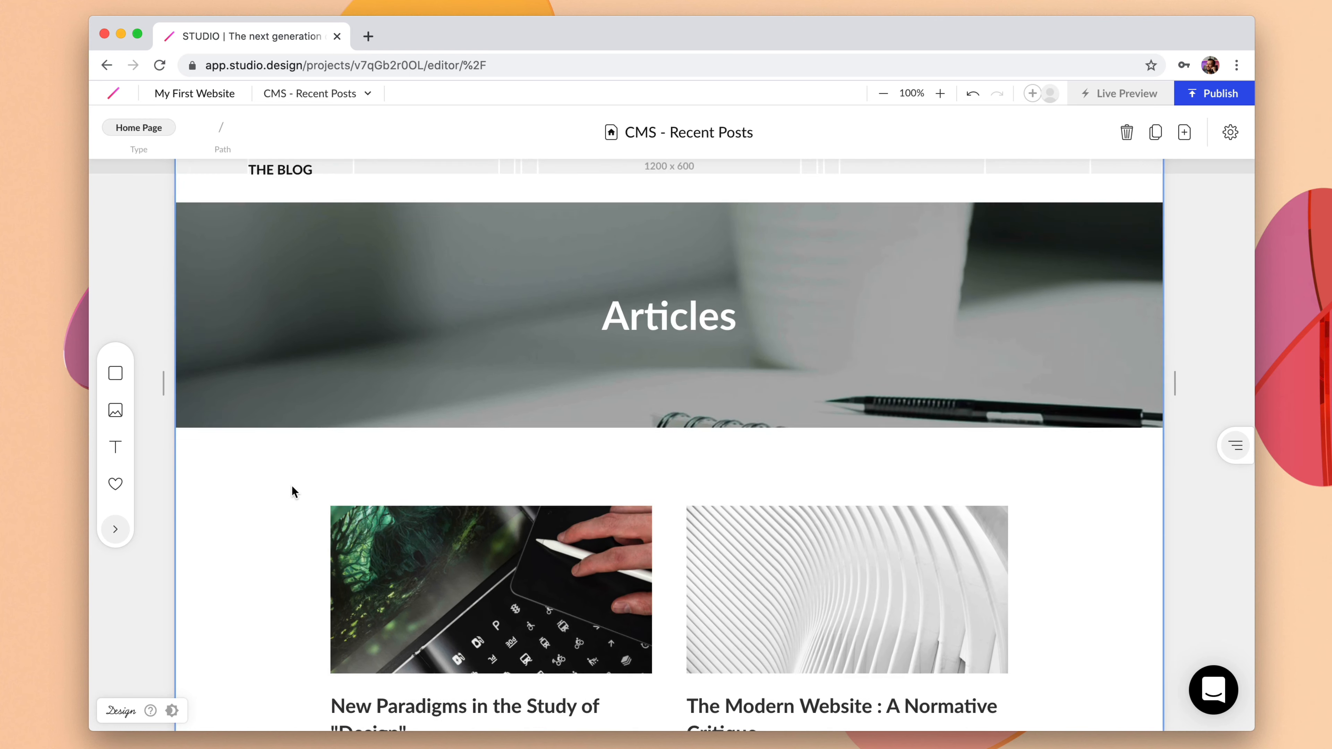
# Select the posts list and confirm the card image is bound to each post's Cover
pyautogui.click(316, 93)
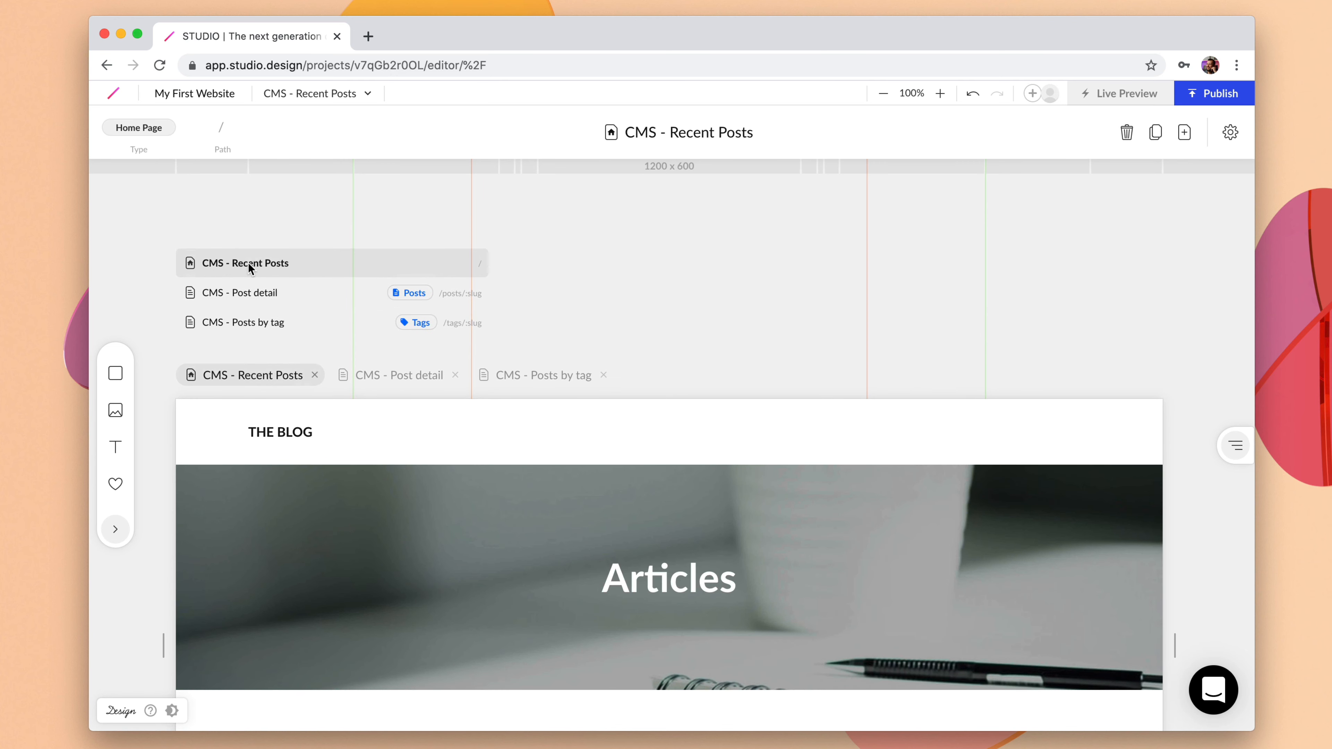
pyautogui.moveTo(247, 322)
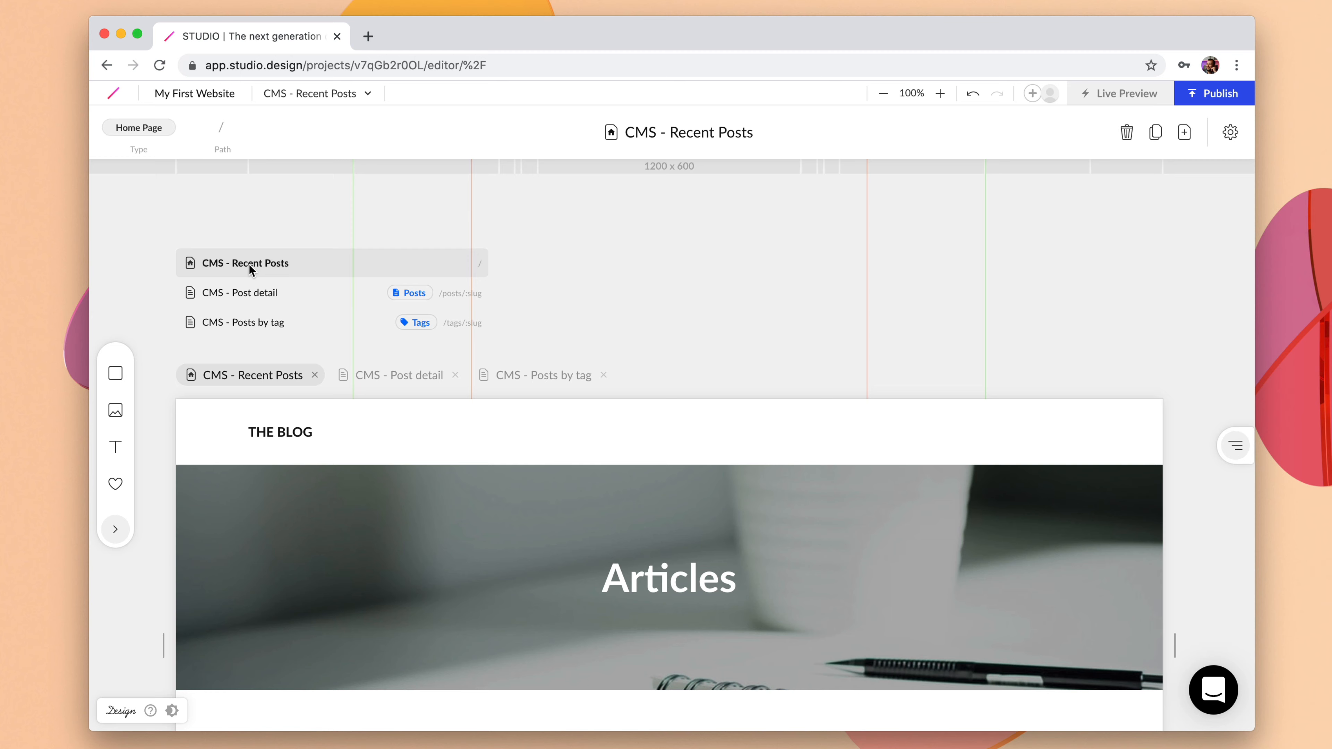
pyautogui.scroll(-3)
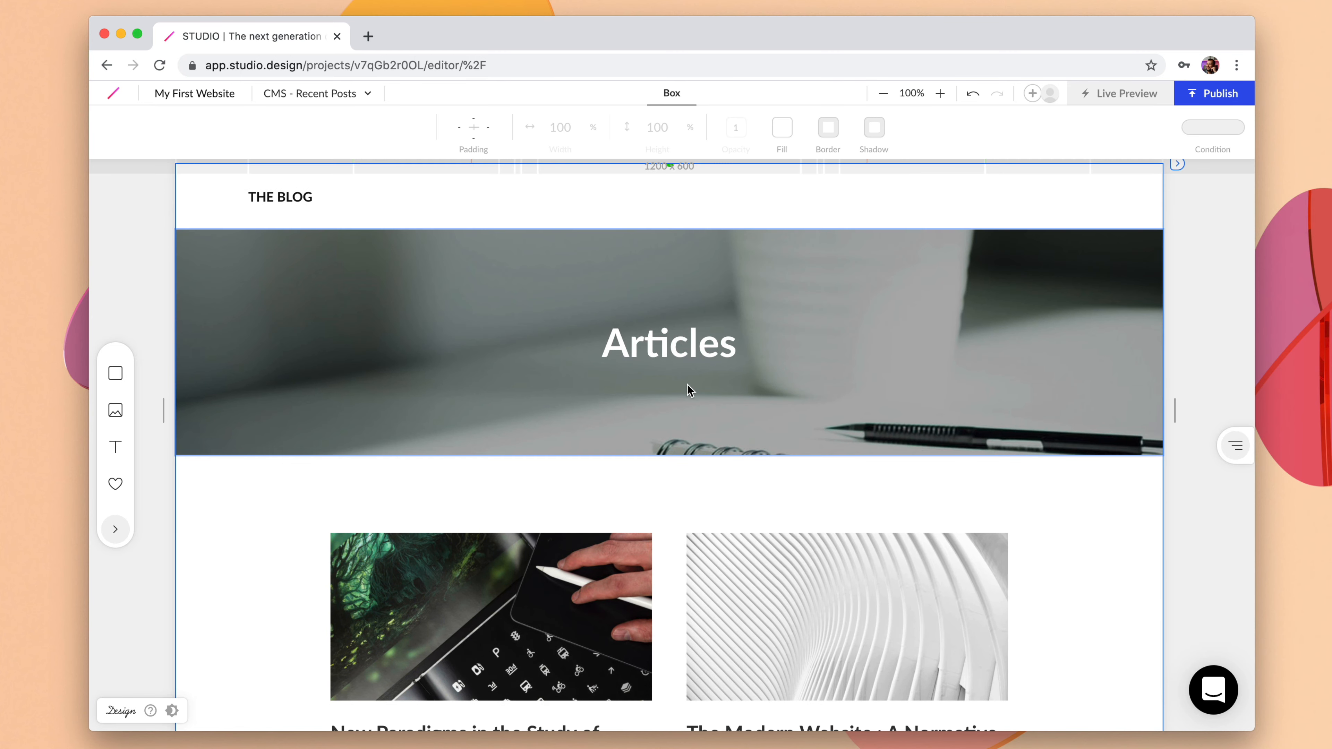
pyautogui.scroll(-3)
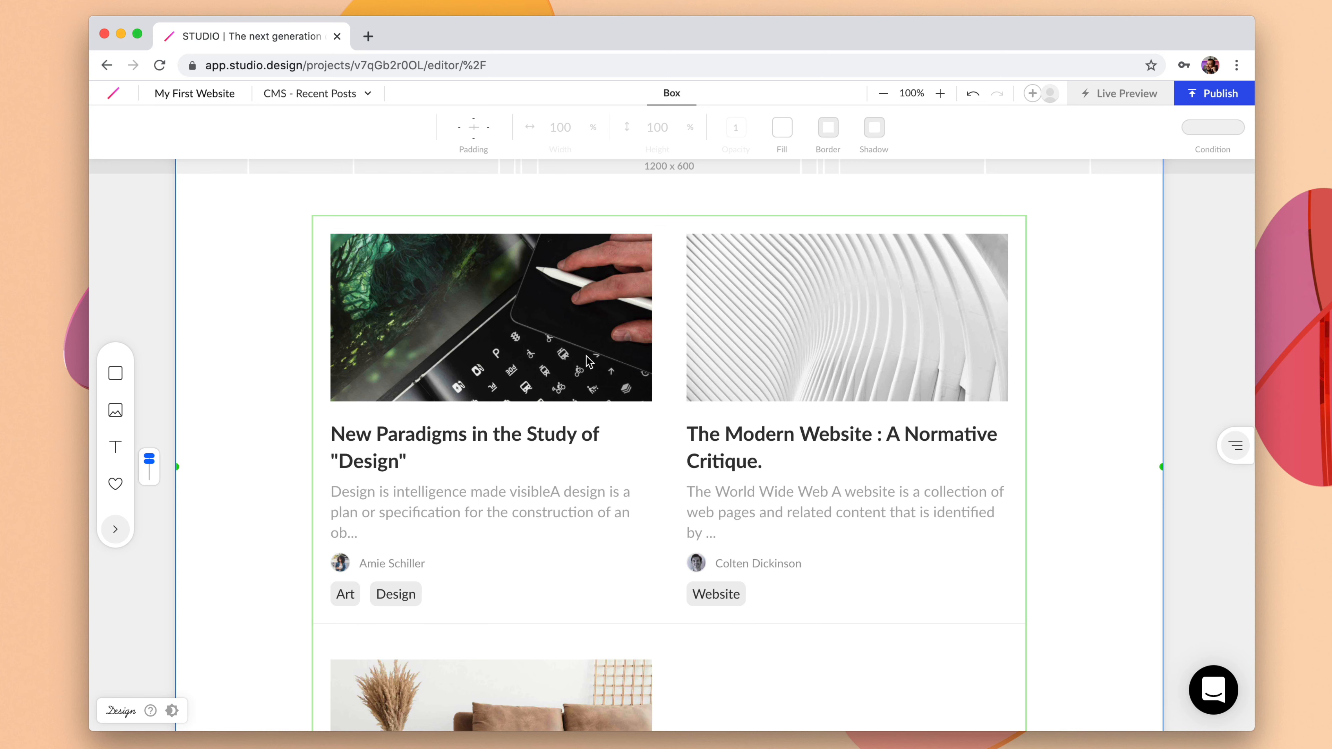
pyautogui.click(490, 317)
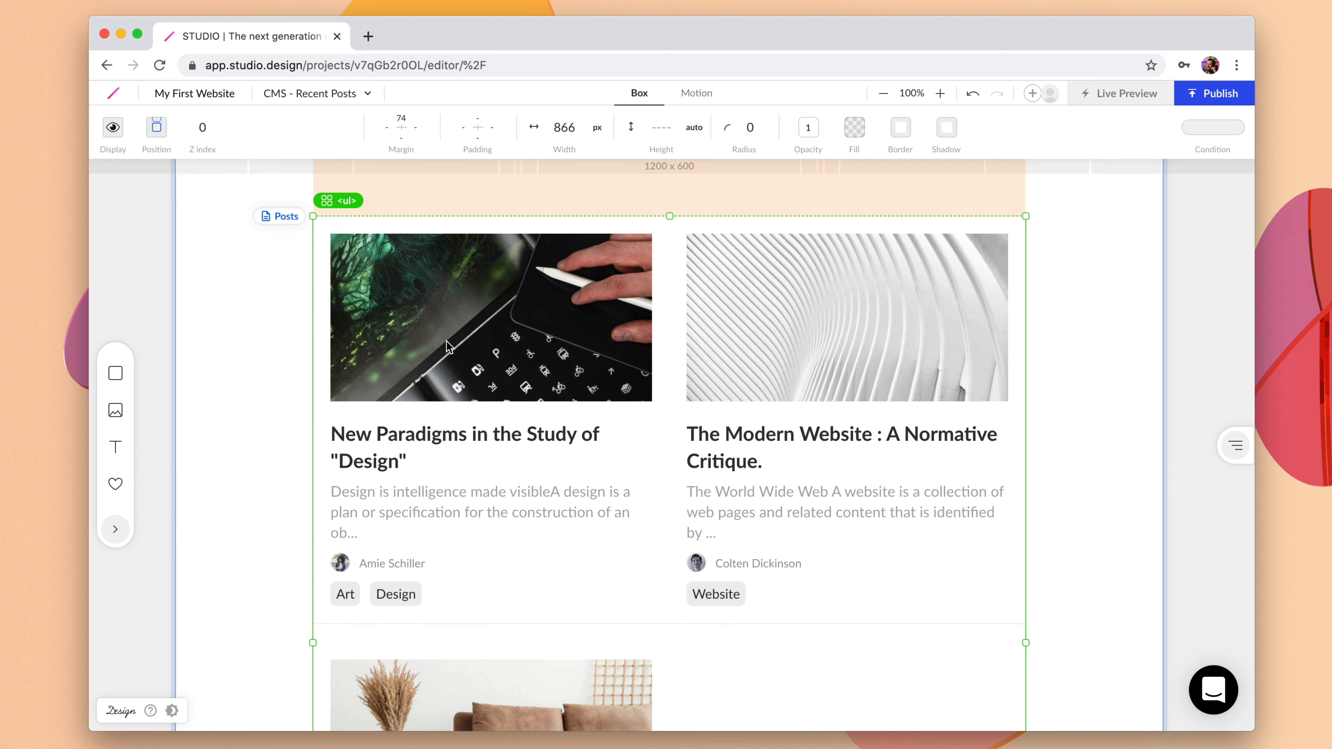
pyautogui.moveTo(382, 508)
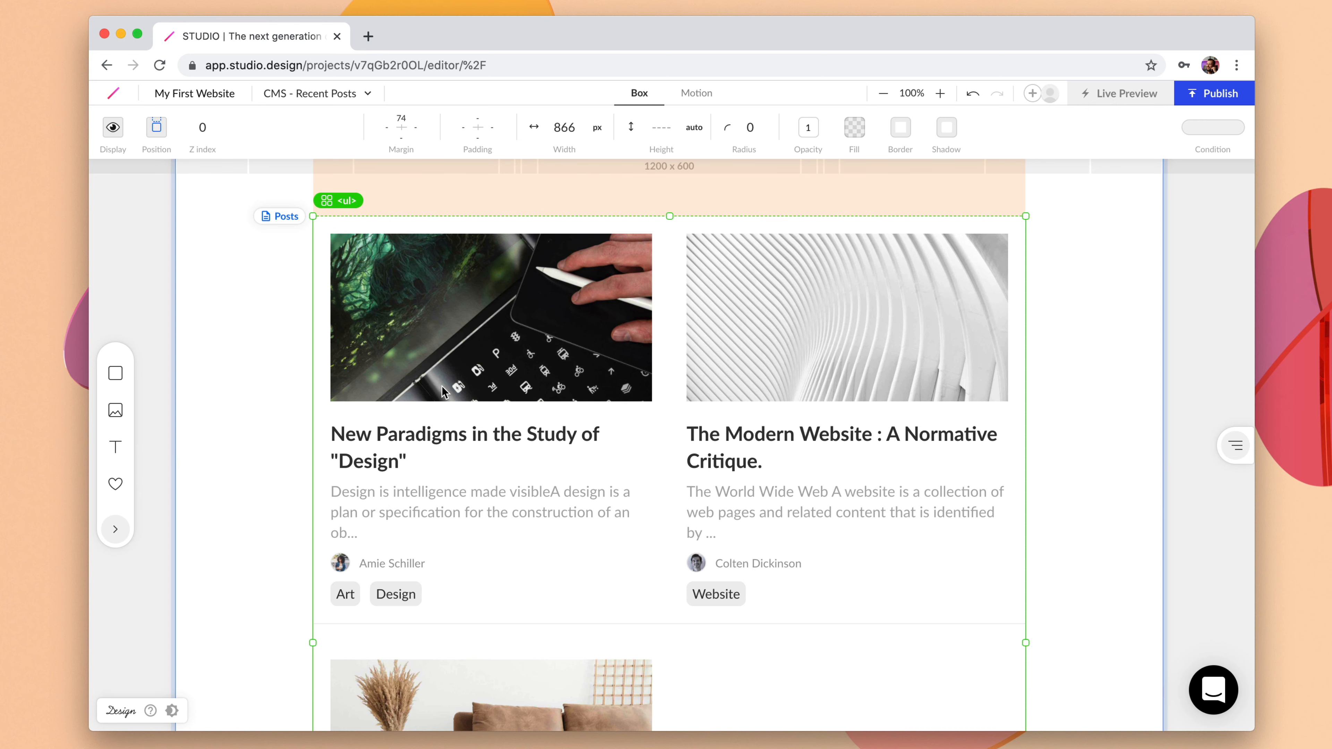
pyautogui.moveTo(457, 363)
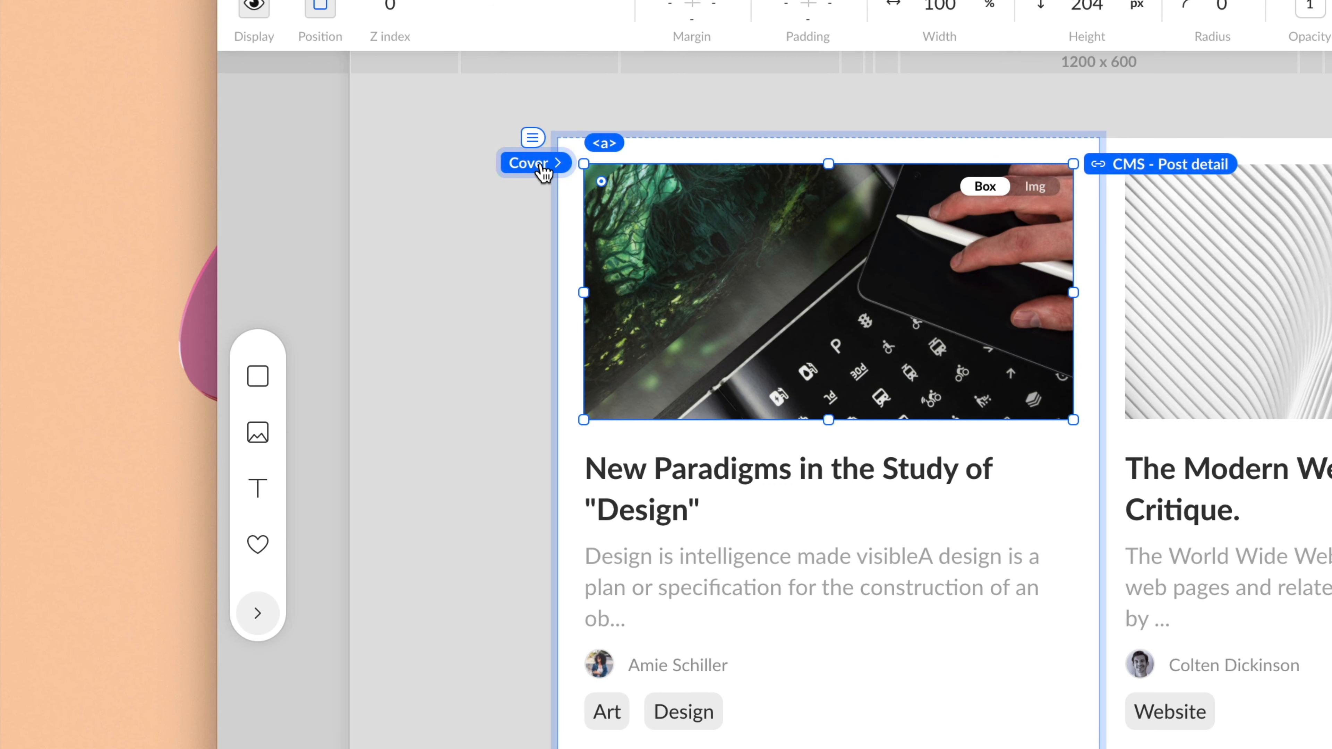
pyautogui.click(529, 162)
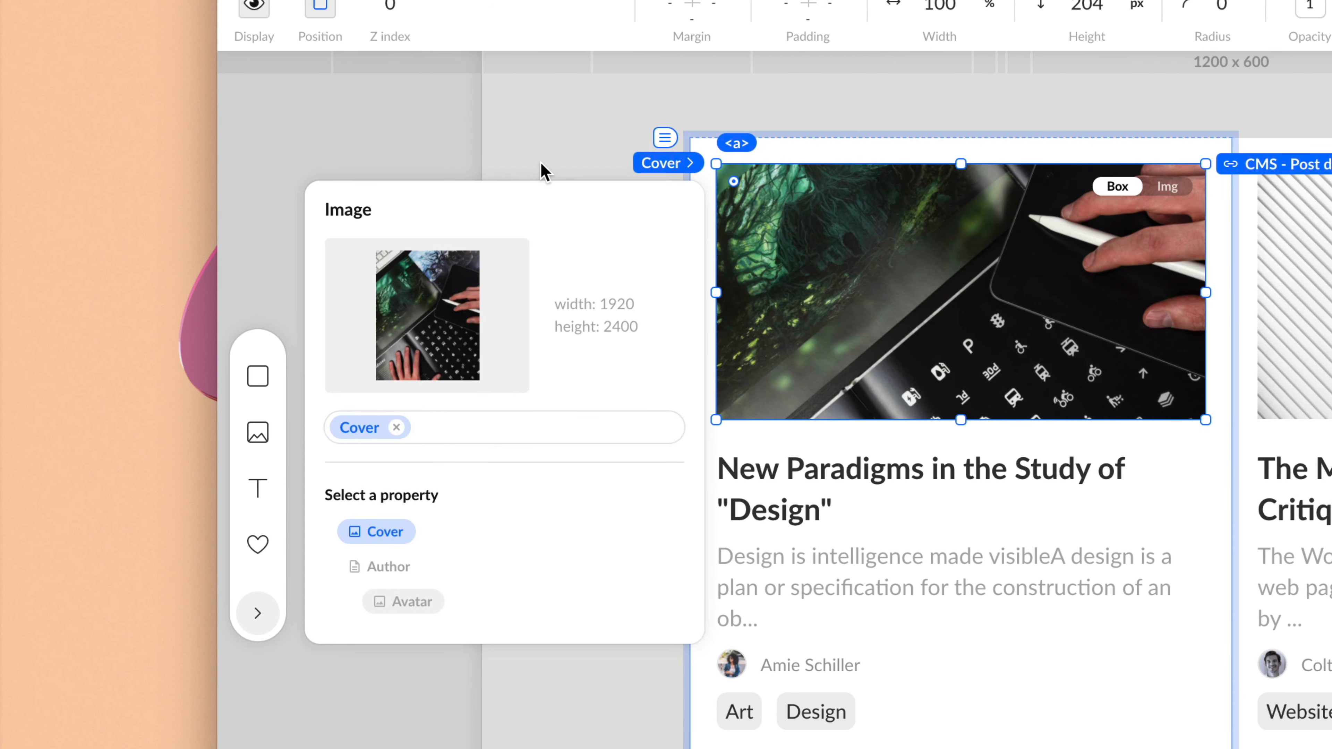
pyautogui.moveTo(424, 415)
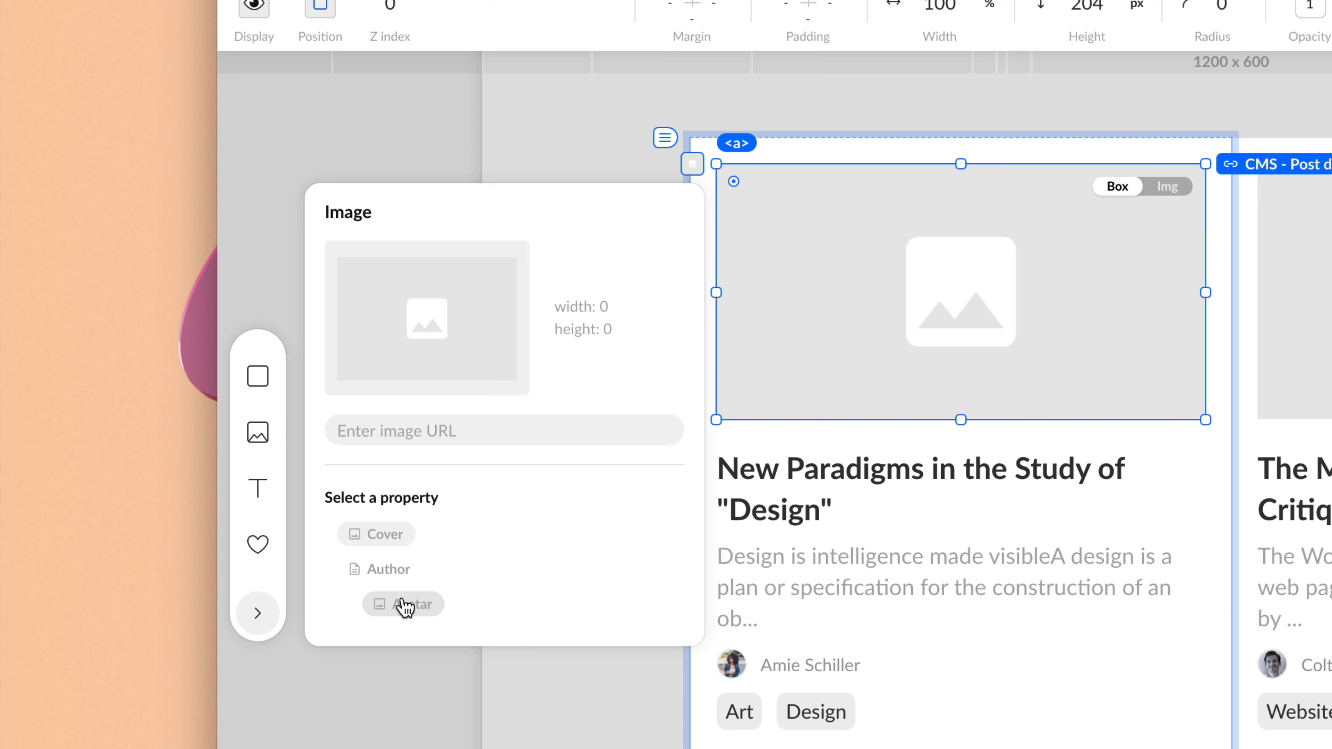
pyautogui.click(403, 603)
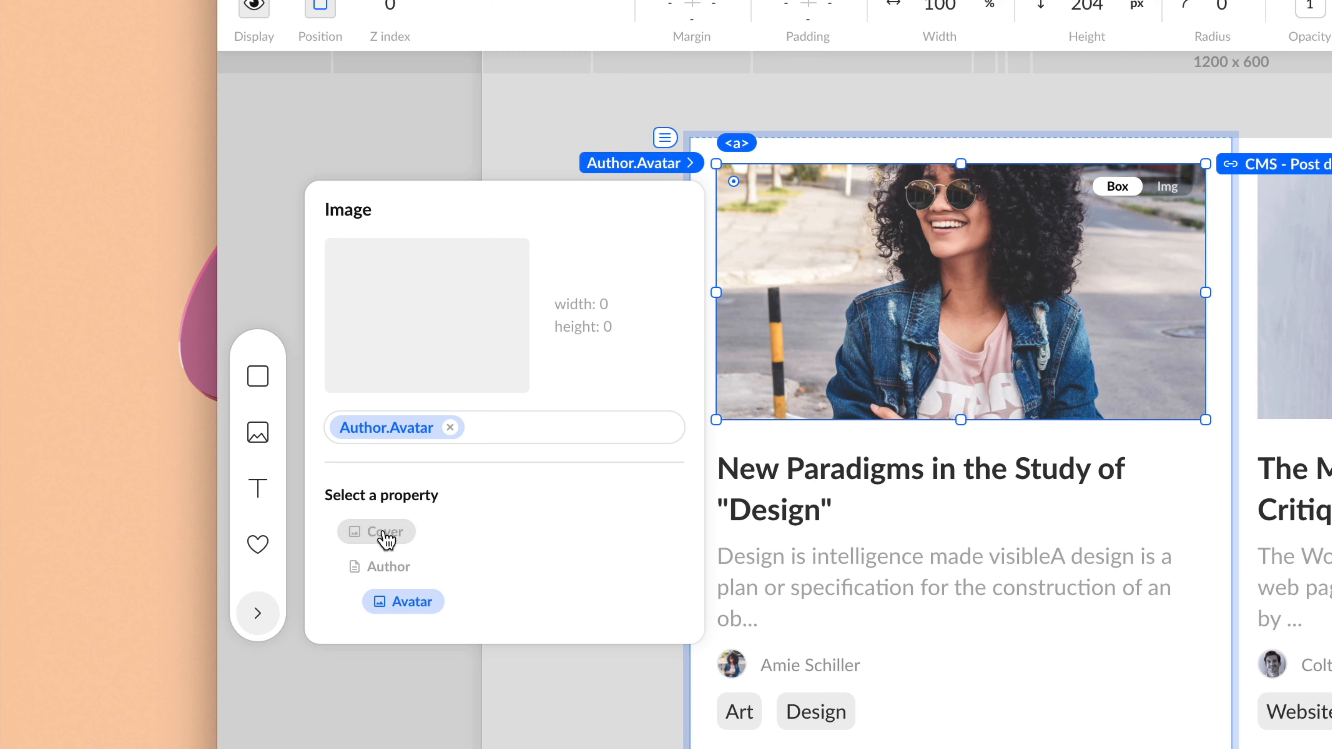
pyautogui.click(386, 530)
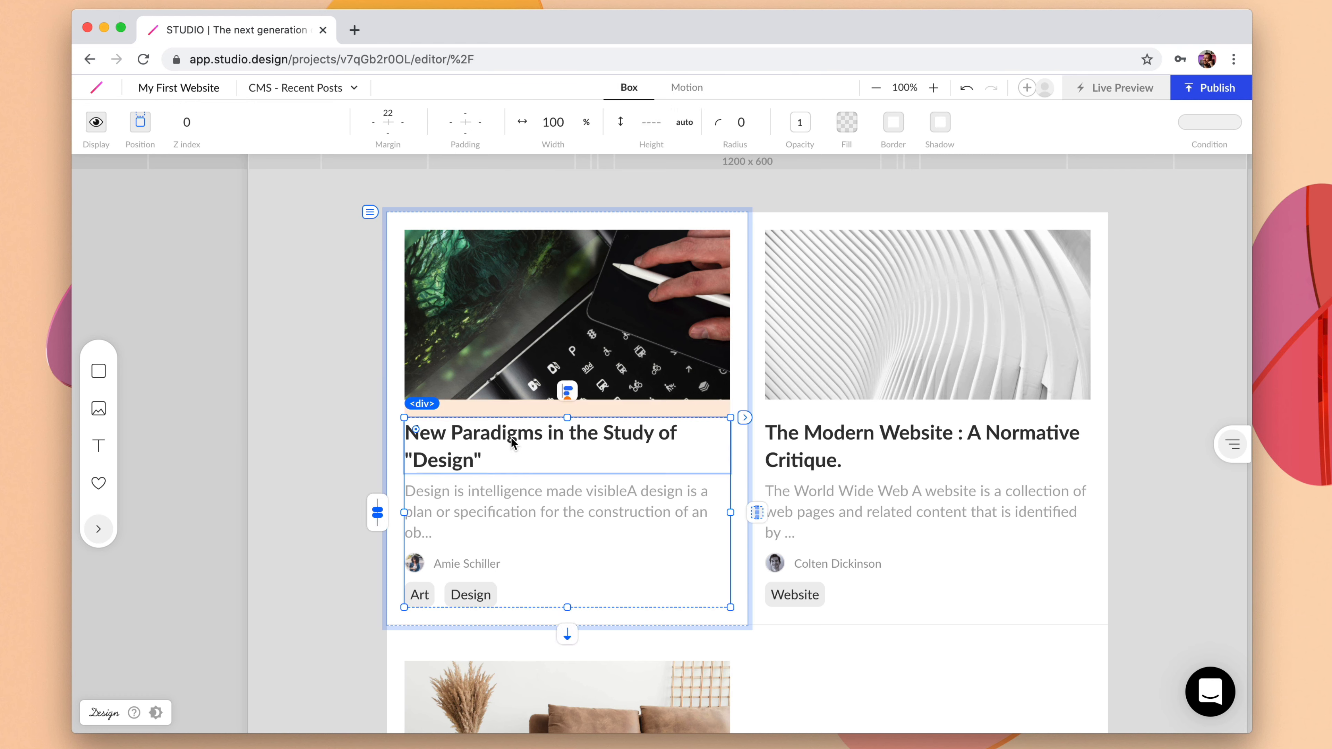
# Confirm the card heading is bound to each post's Title rather than the Published date
pyautogui.click(539, 446)
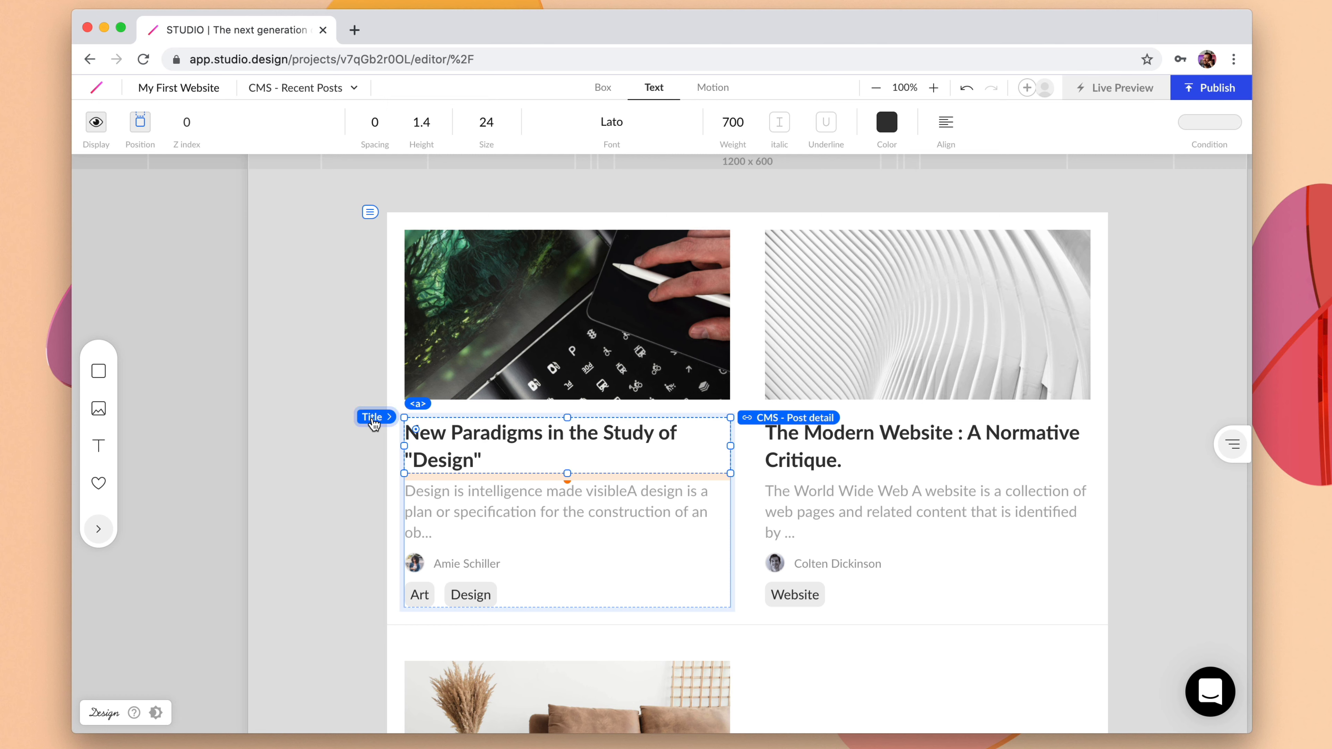
pyautogui.click(371, 417)
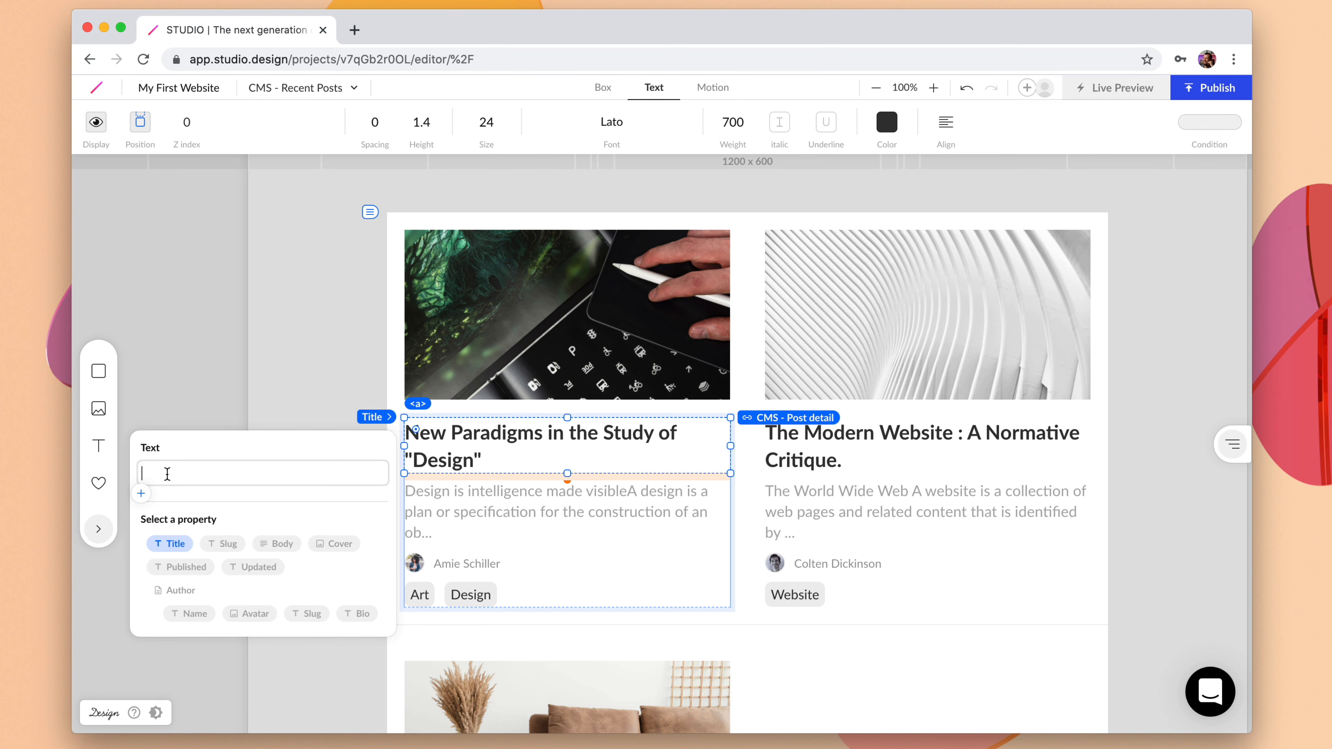
pyautogui.click(186, 567)
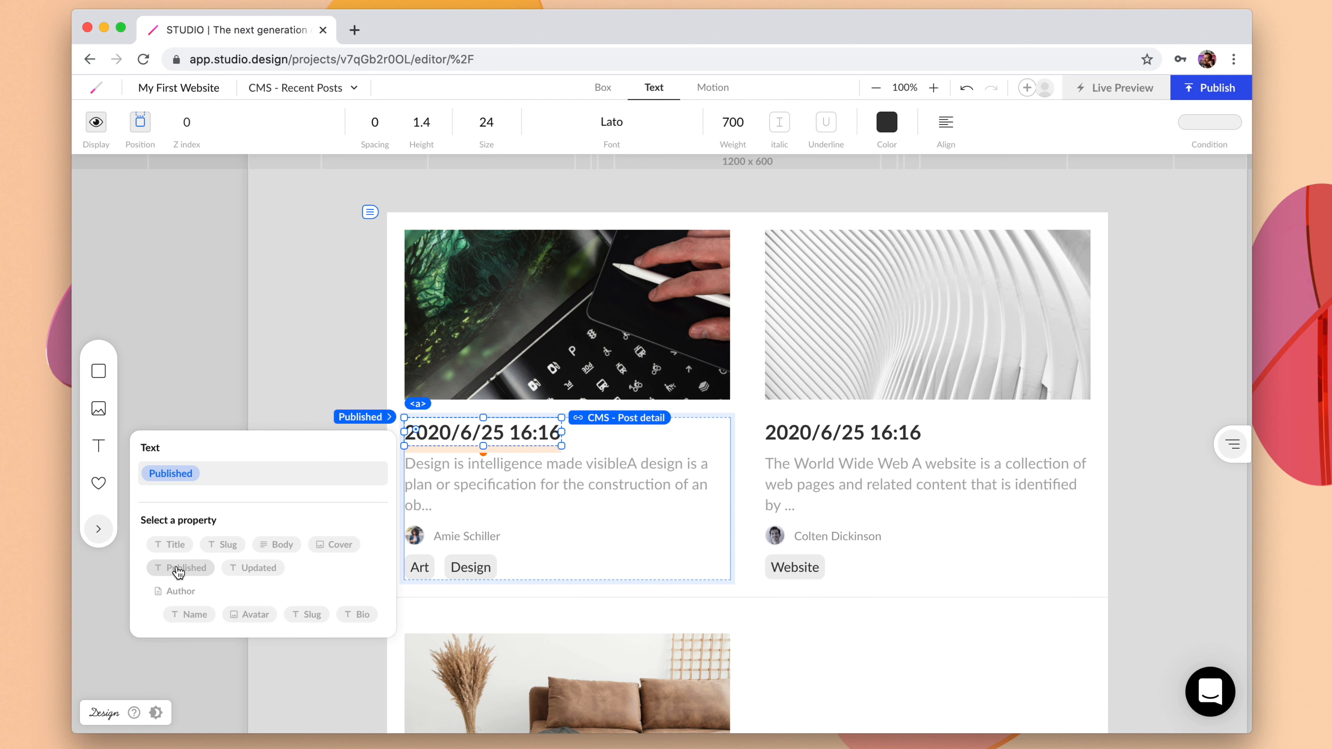
pyautogui.moveTo(512, 441)
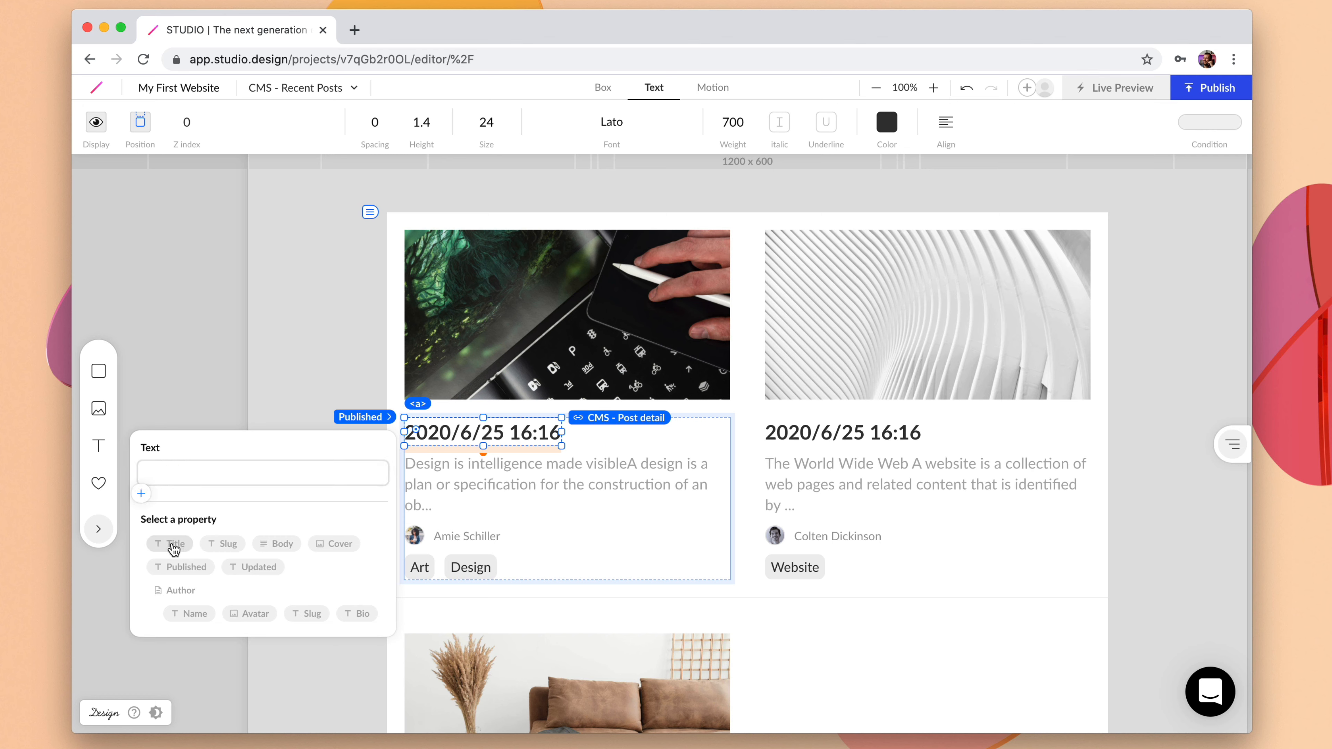
pyautogui.click(170, 544)
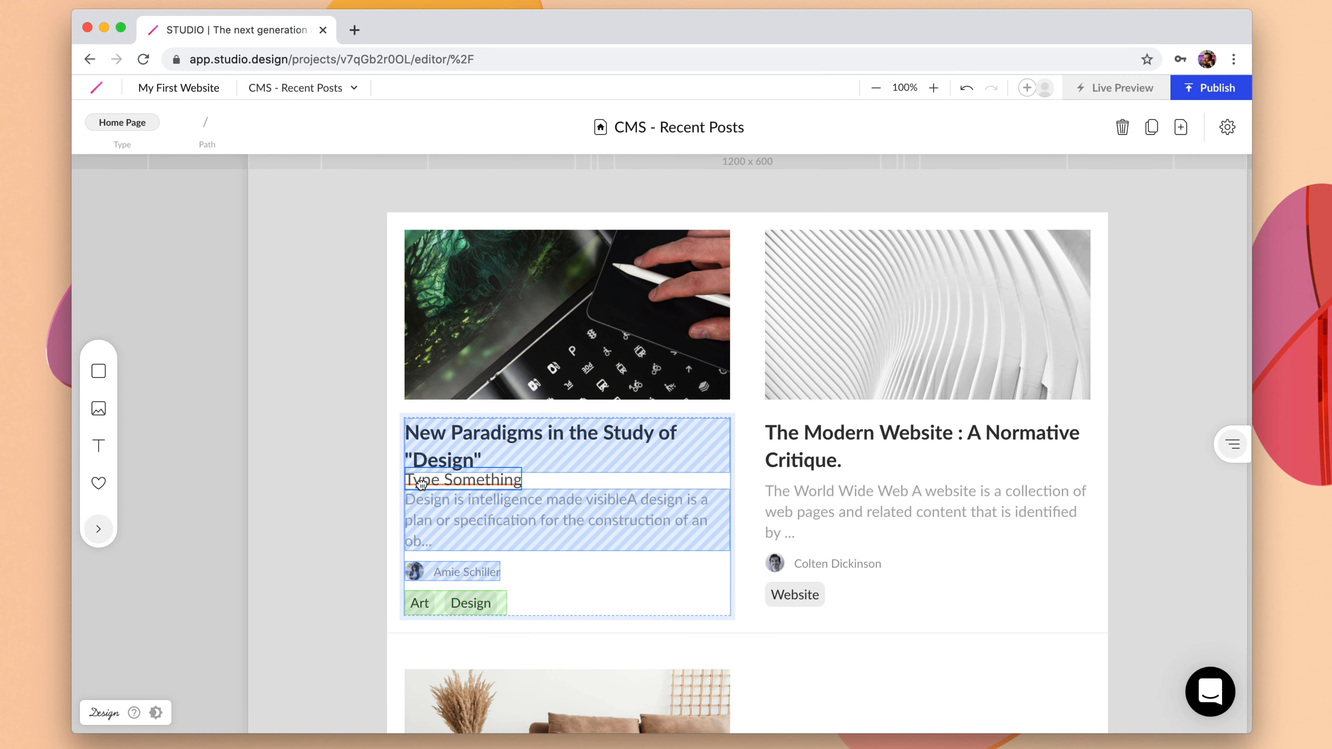
# Add a placeholder text under the title styled 14 px gray with space beneath it
pyautogui.click(463, 480)
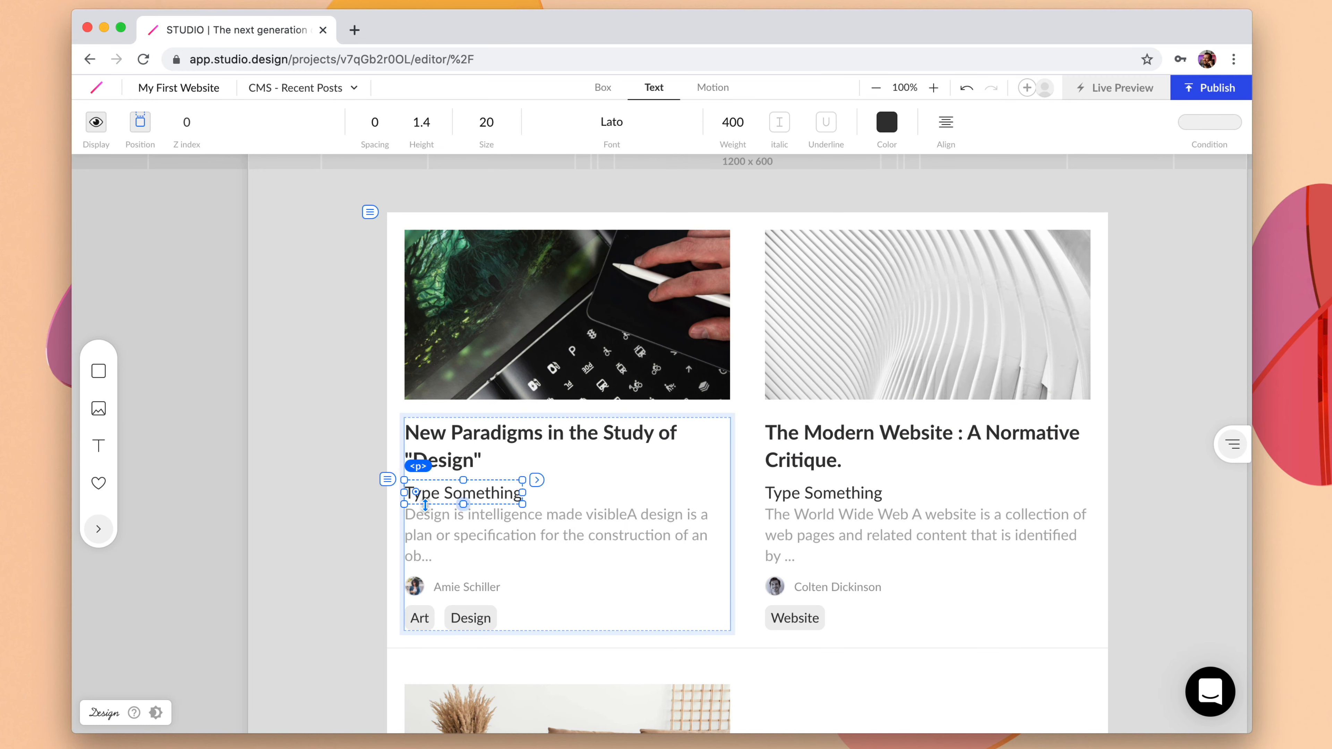
pyautogui.click(603, 519)
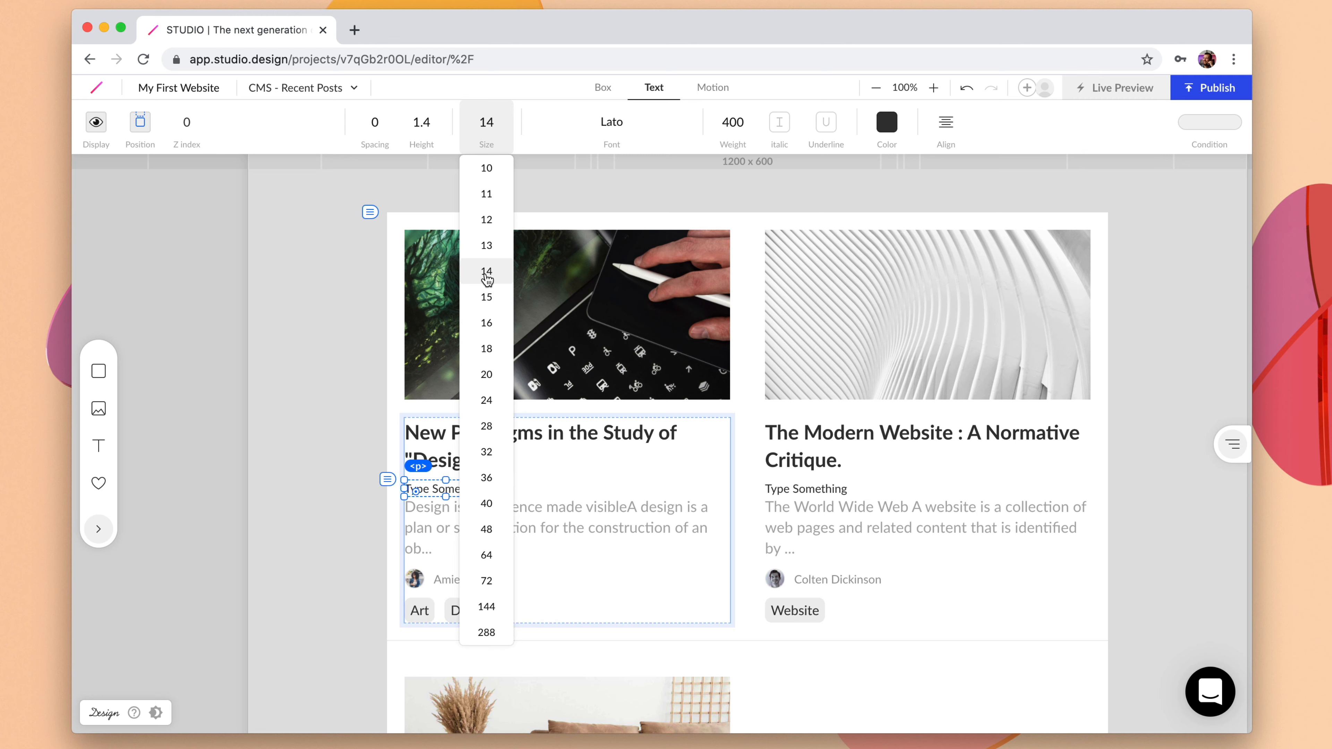
pyautogui.click(885, 121)
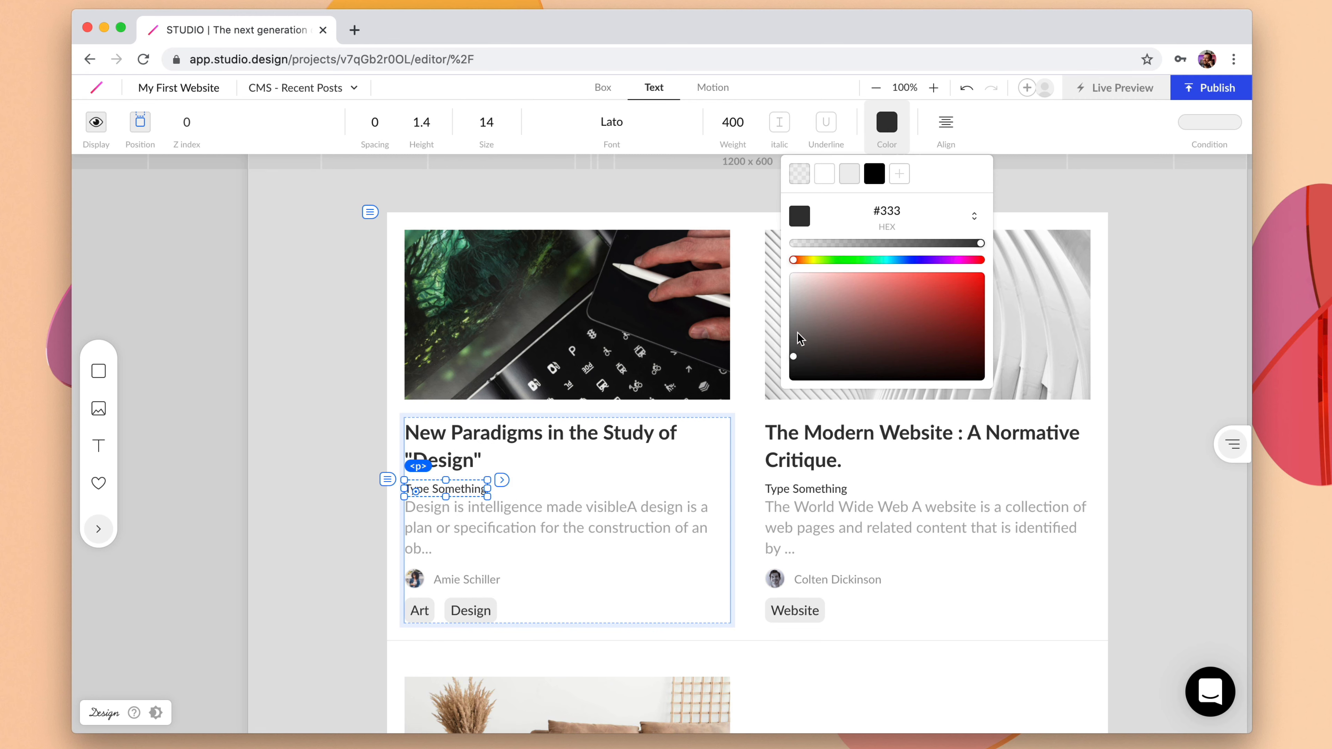
pyautogui.click(794, 333)
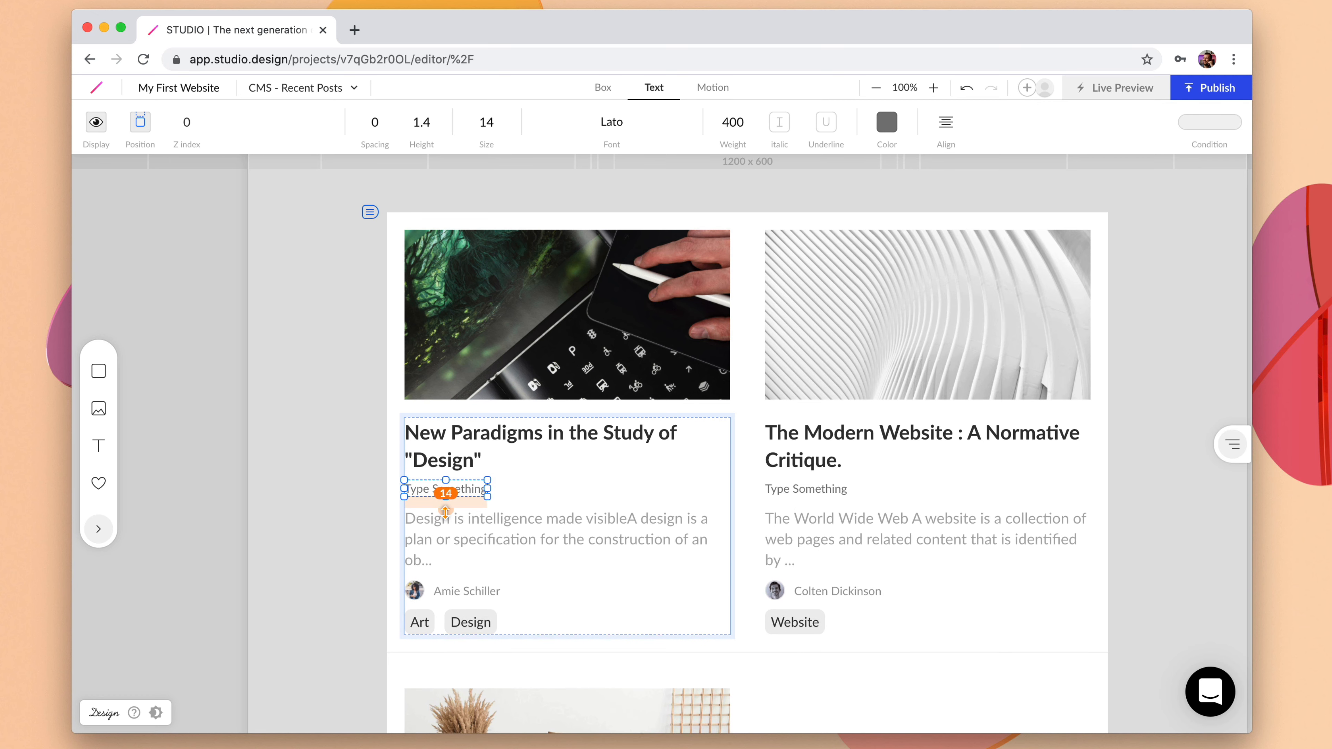
pyautogui.click(445, 488)
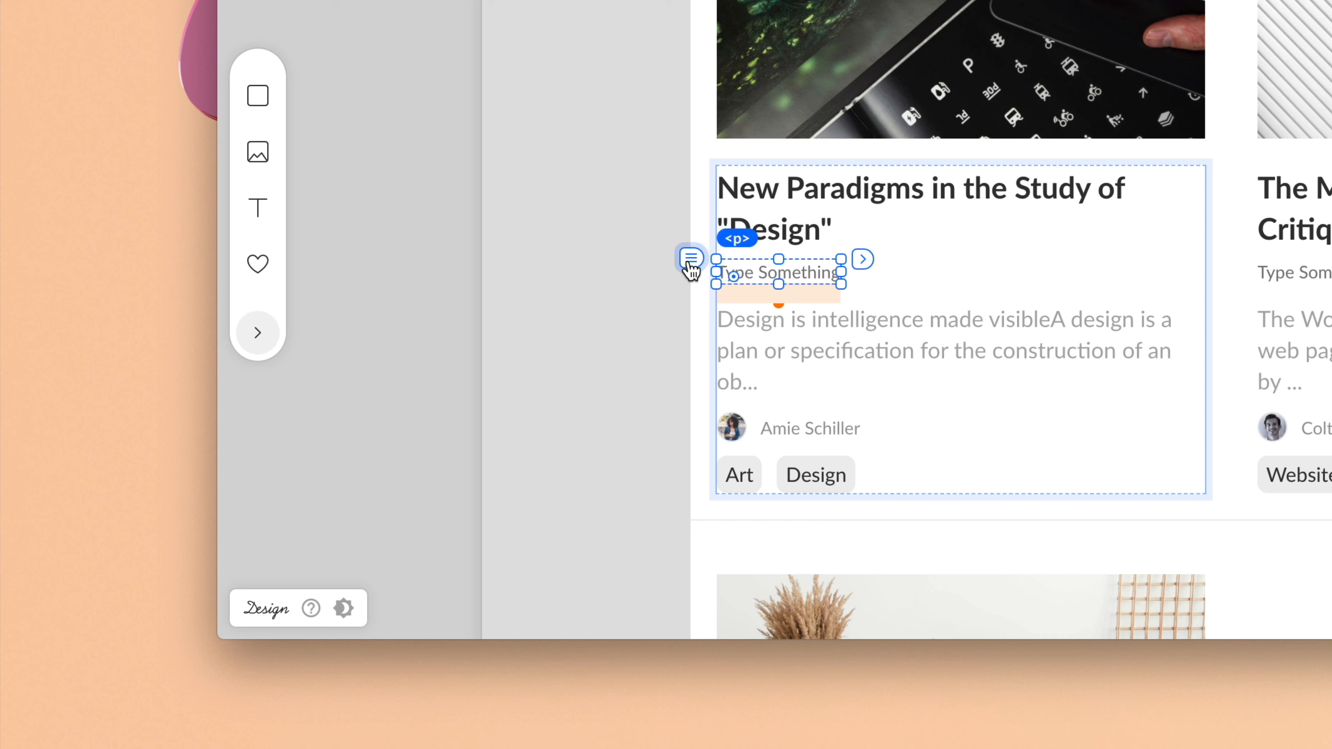
# Bind the placeholder line to each post's Published date from the CMS
pyautogui.click(691, 258)
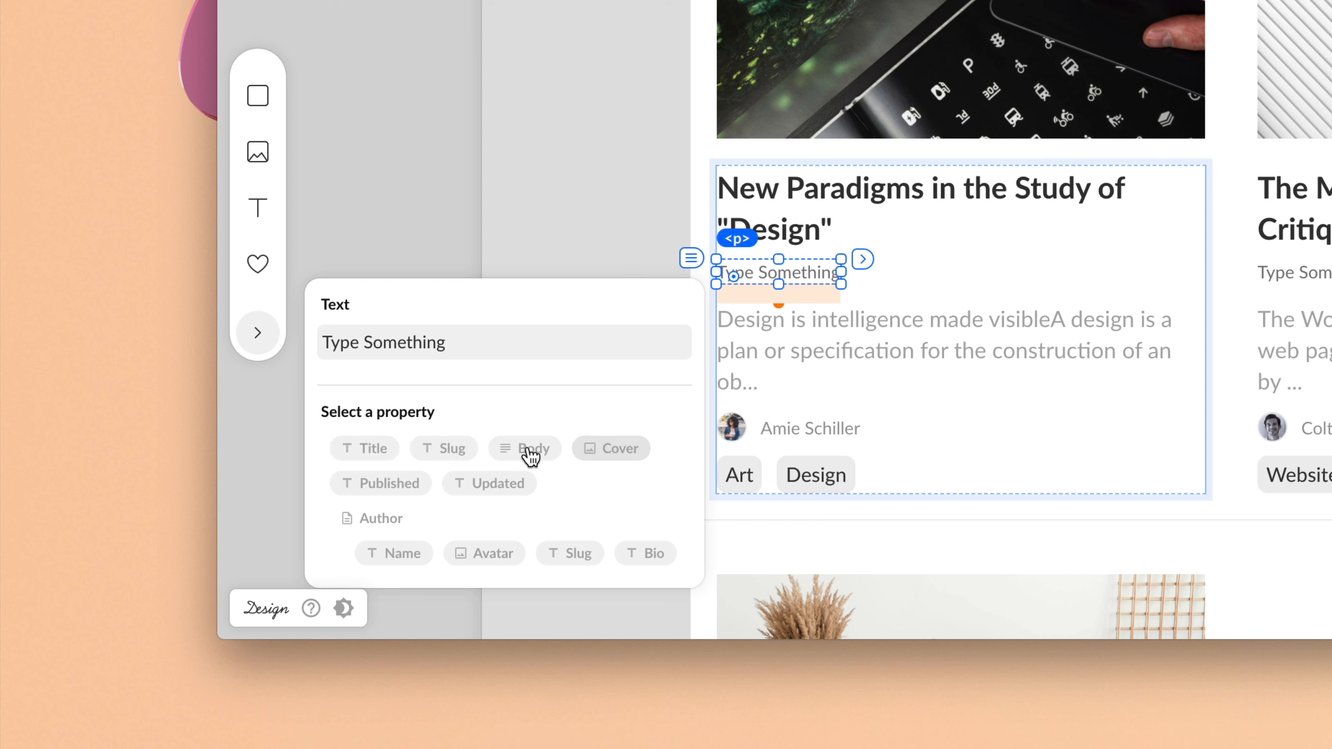
pyautogui.click(390, 483)
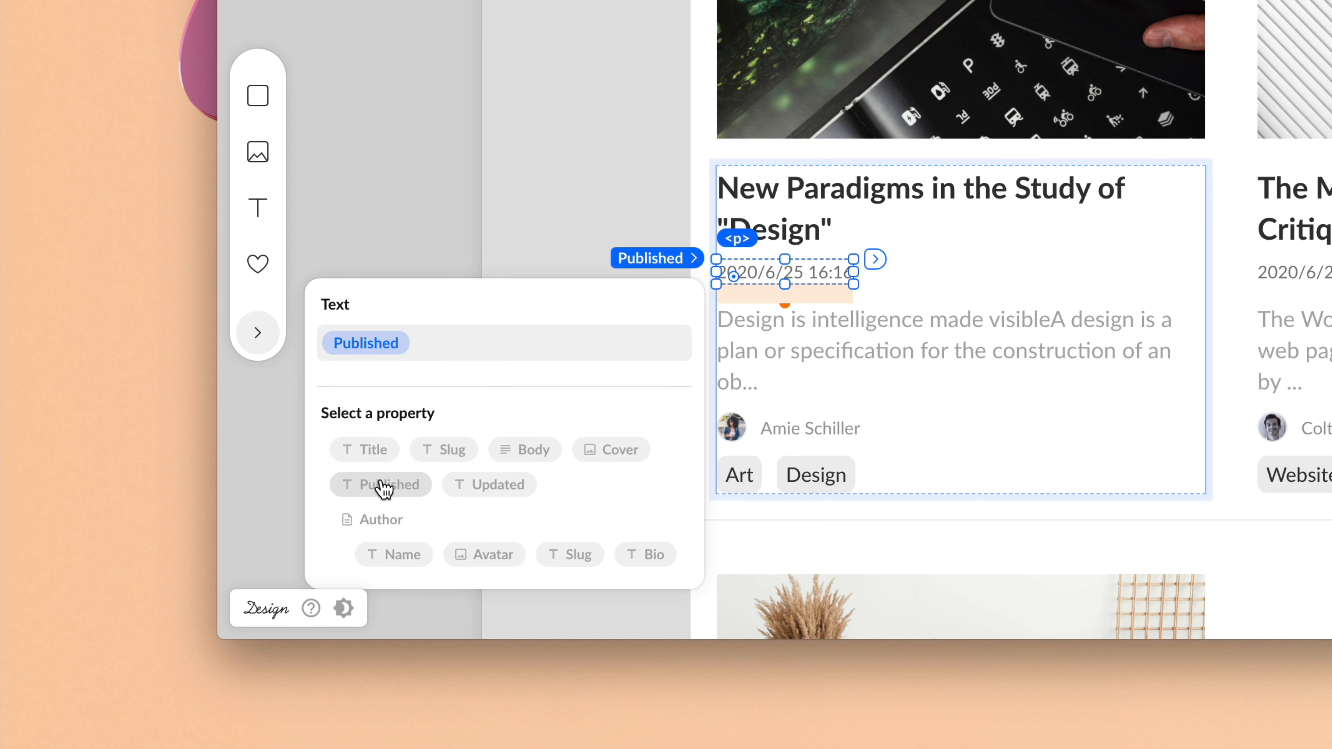
pyautogui.moveTo(1177, 290)
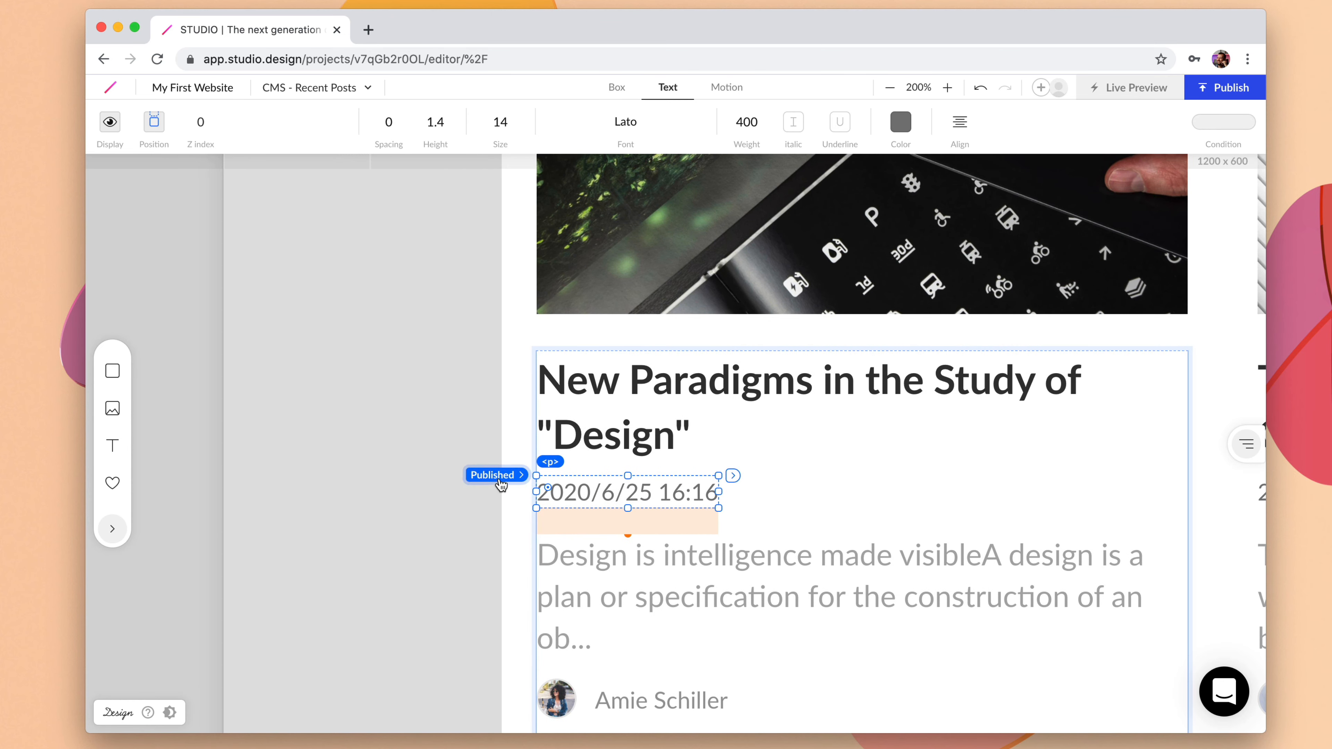
# Format the Published value as a date only, like 2020/6/25, without the time
pyautogui.click(492, 474)
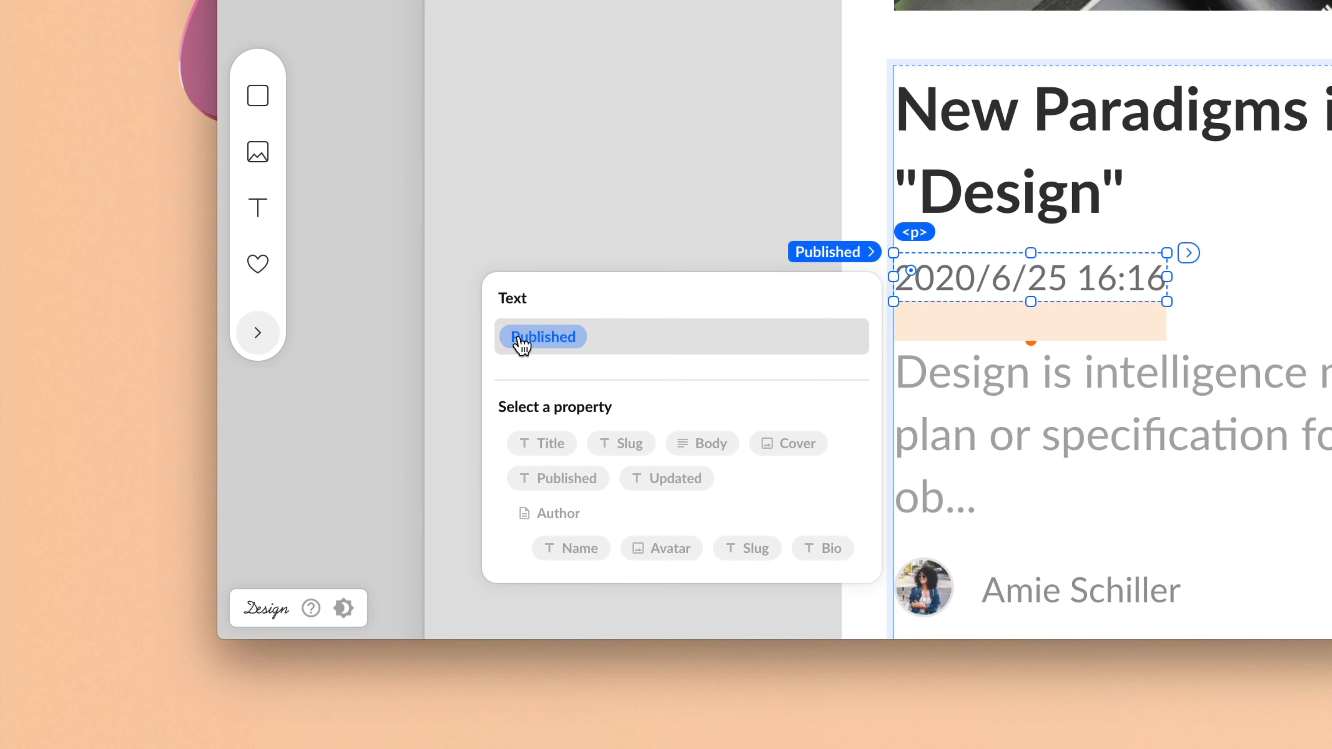
pyautogui.click(541, 336)
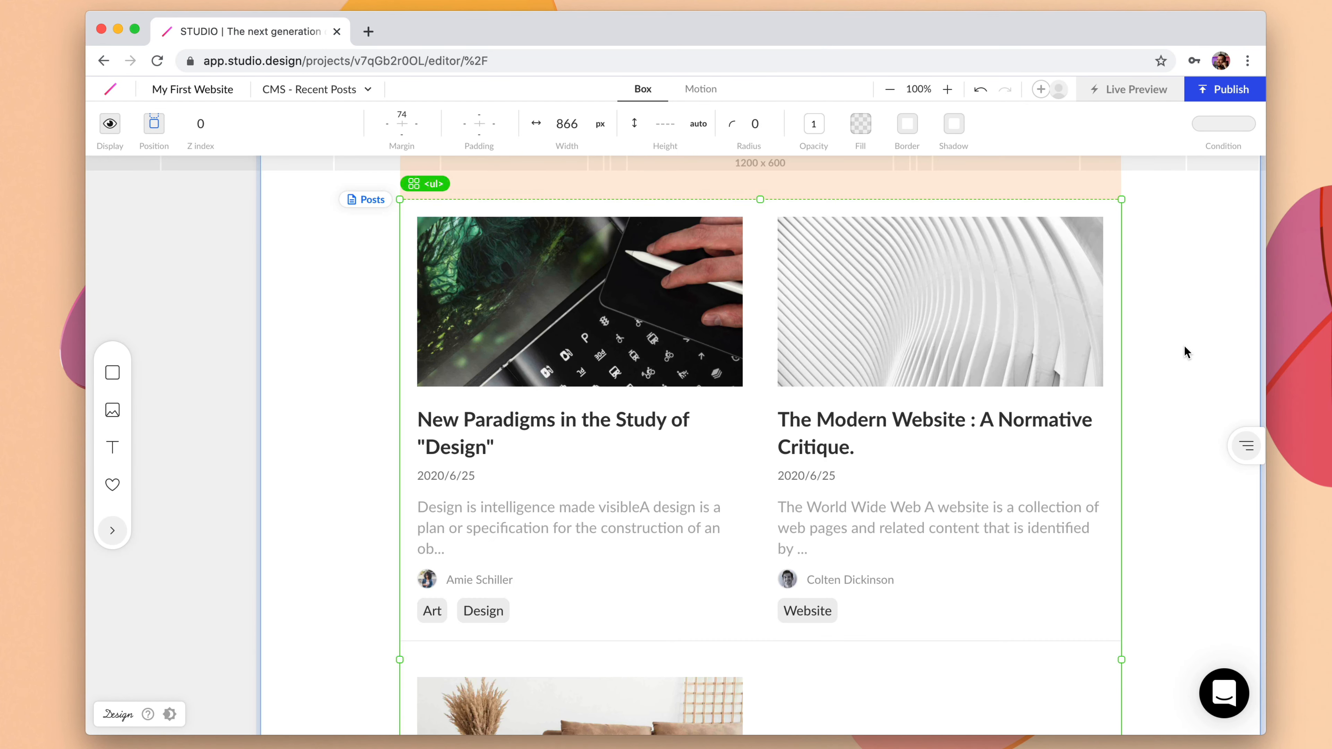
pyautogui.moveTo(482, 537)
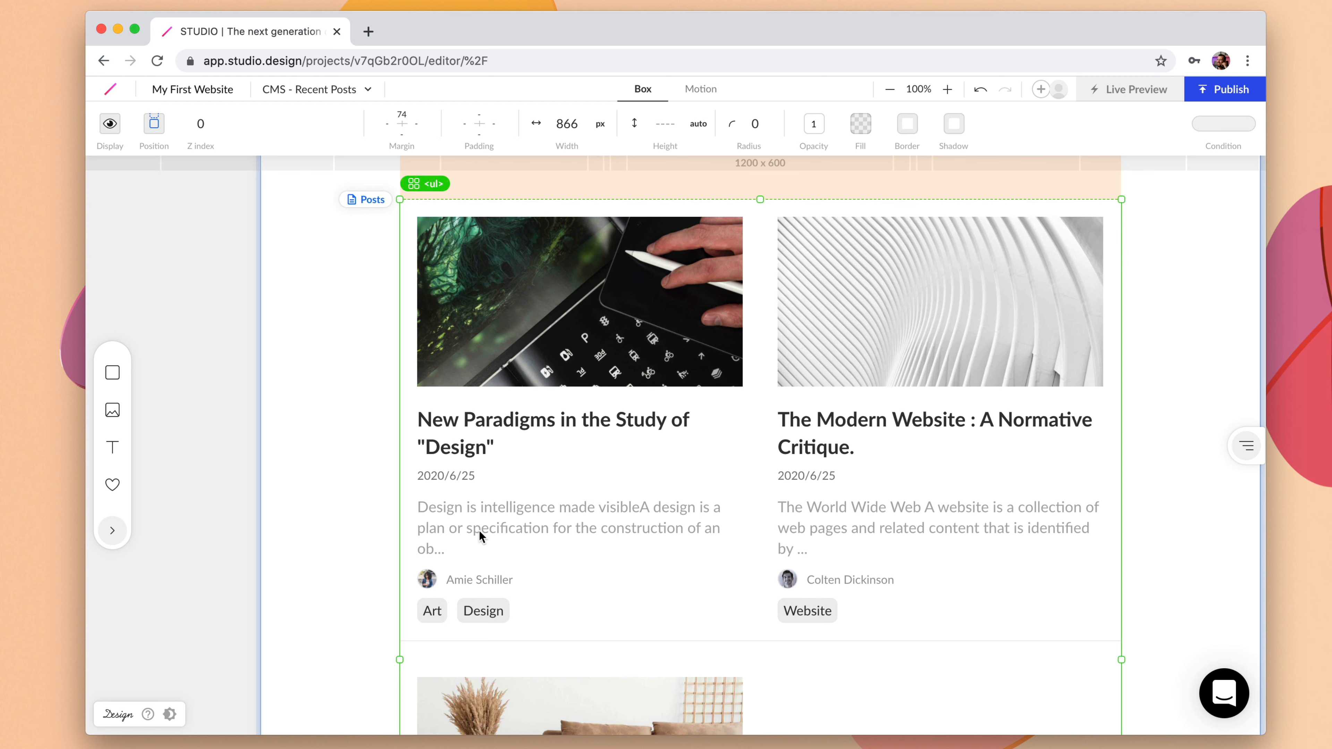
pyautogui.moveTo(428, 512)
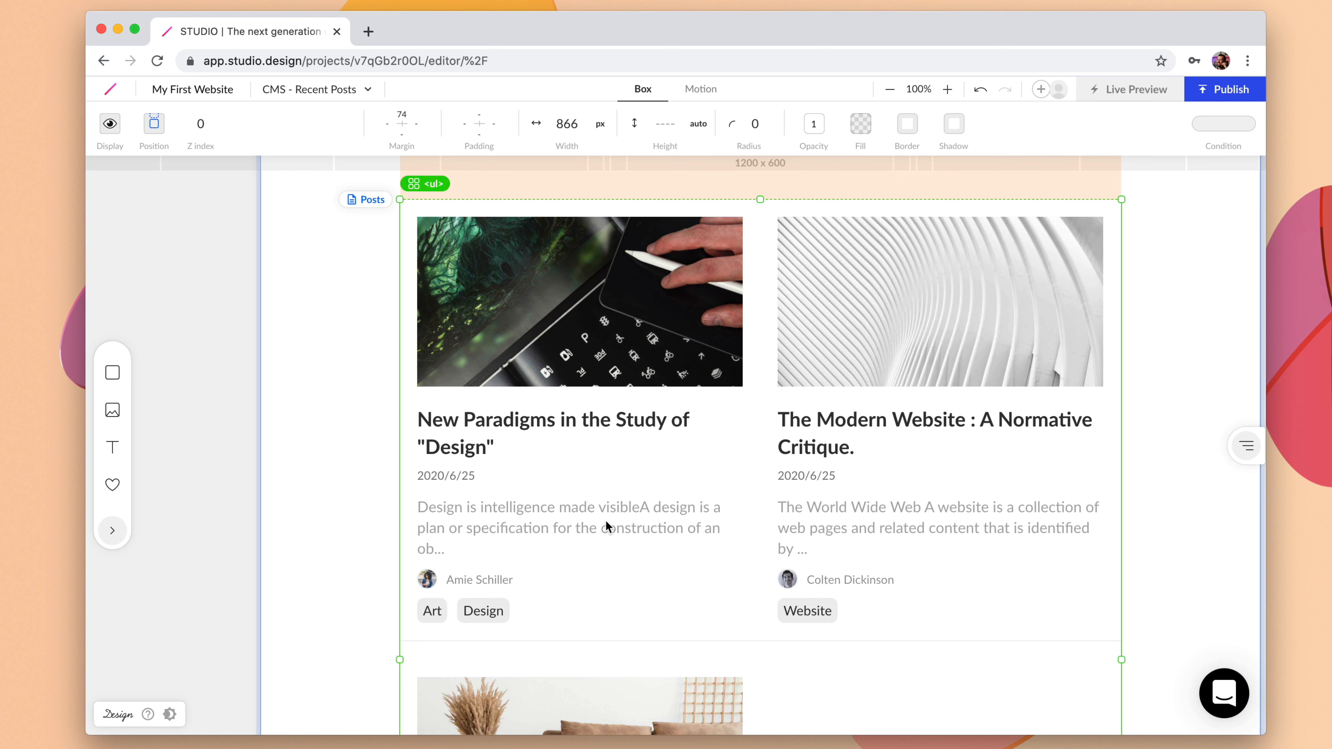
pyautogui.moveTo(428, 555)
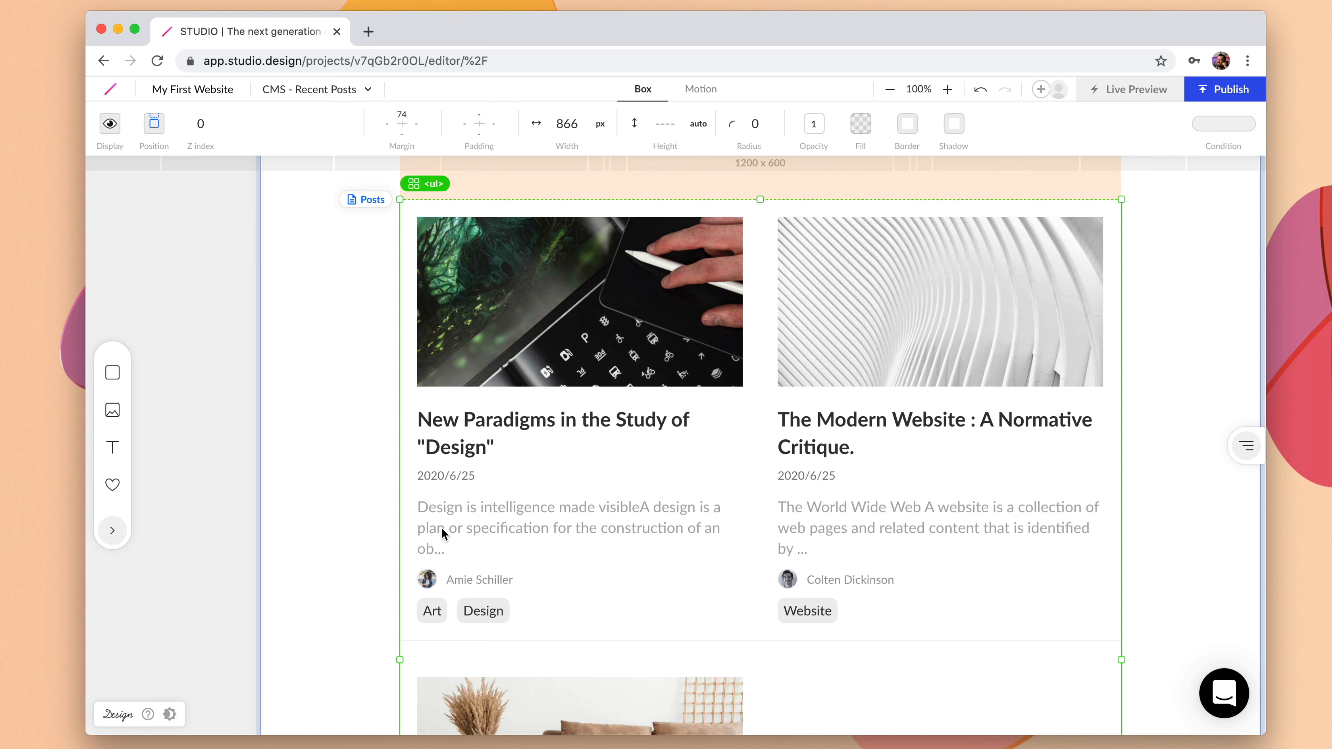
pyautogui.moveTo(459, 533)
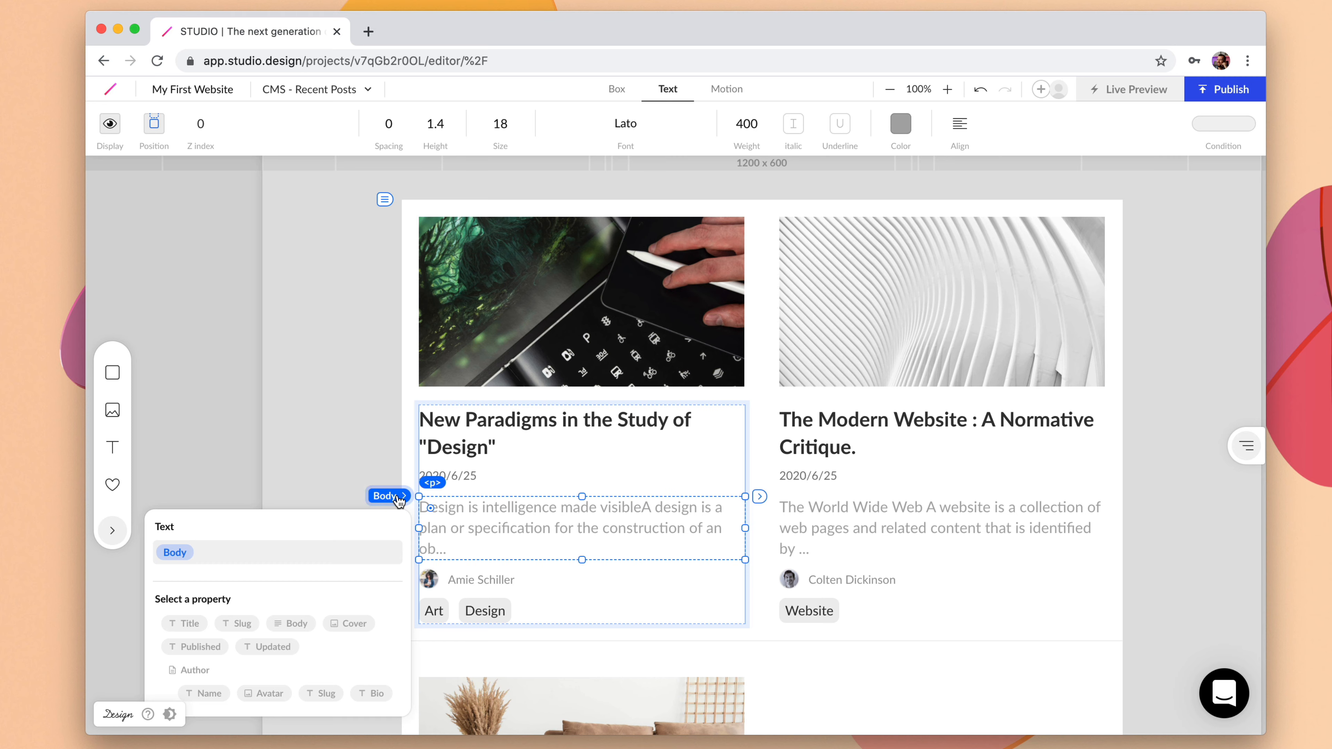
# Change the Body excerpt's Trim Text length from 100 to 180 characters
pyautogui.scroll(-3)
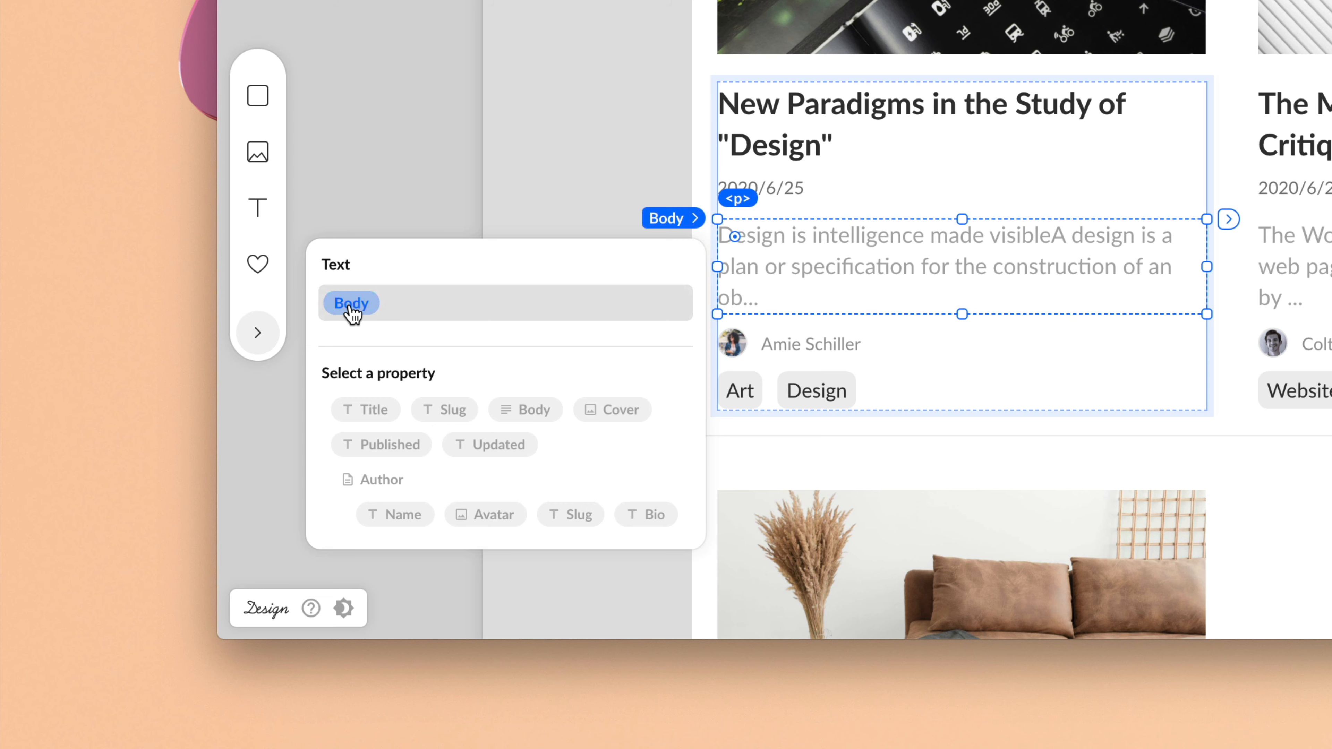
pyautogui.click(350, 303)
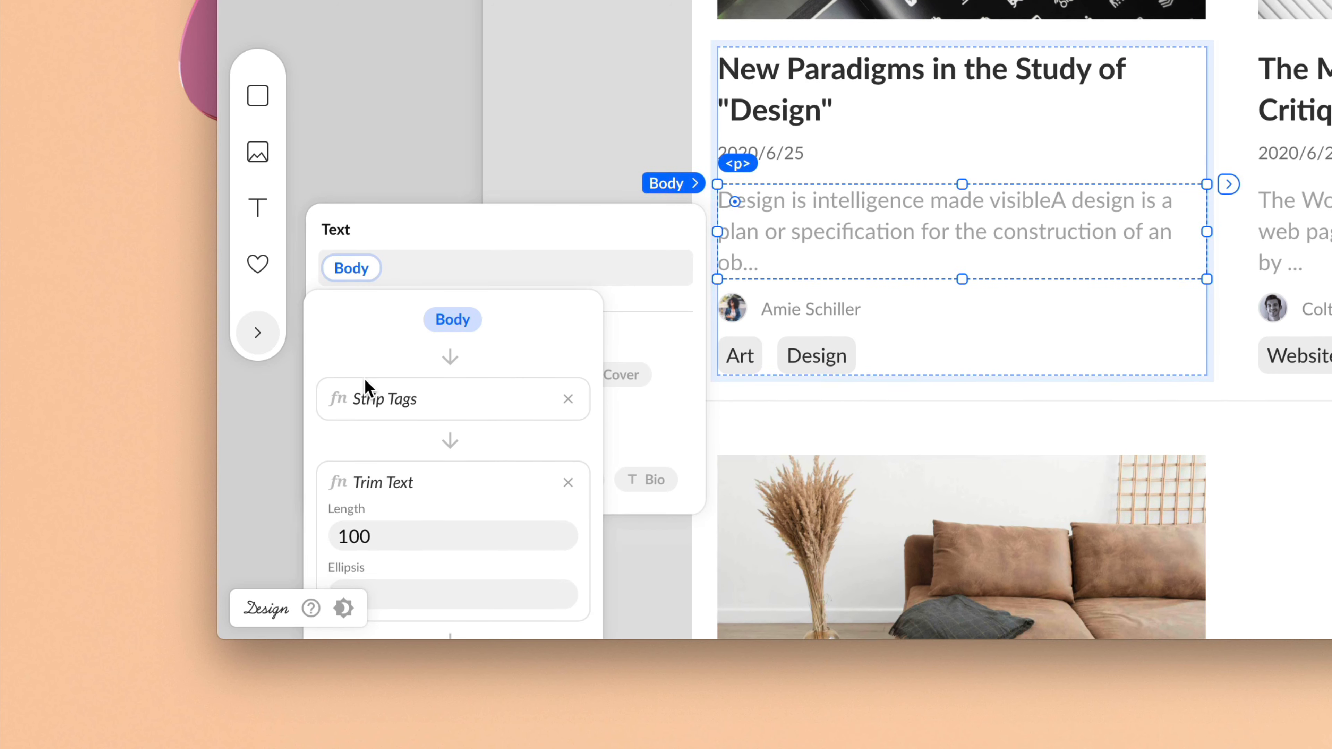
pyautogui.scroll(-3)
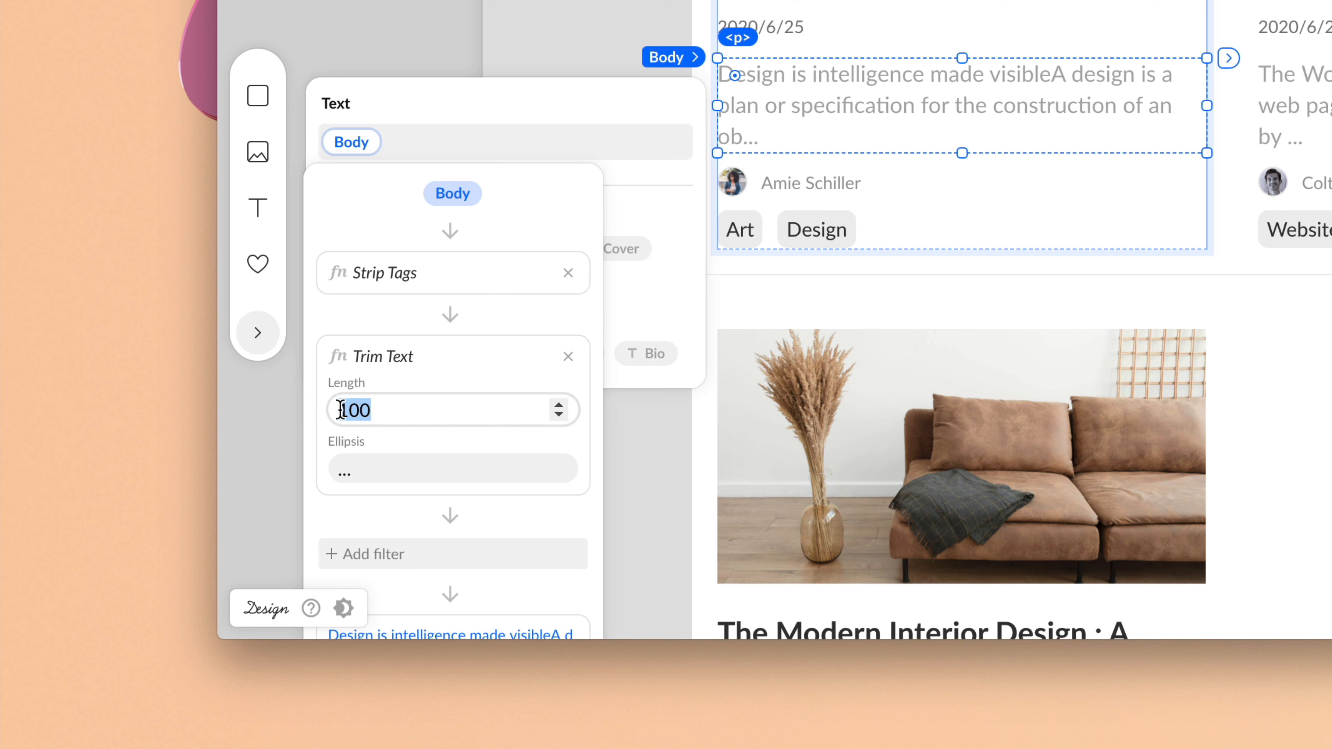
pyautogui.write('180')
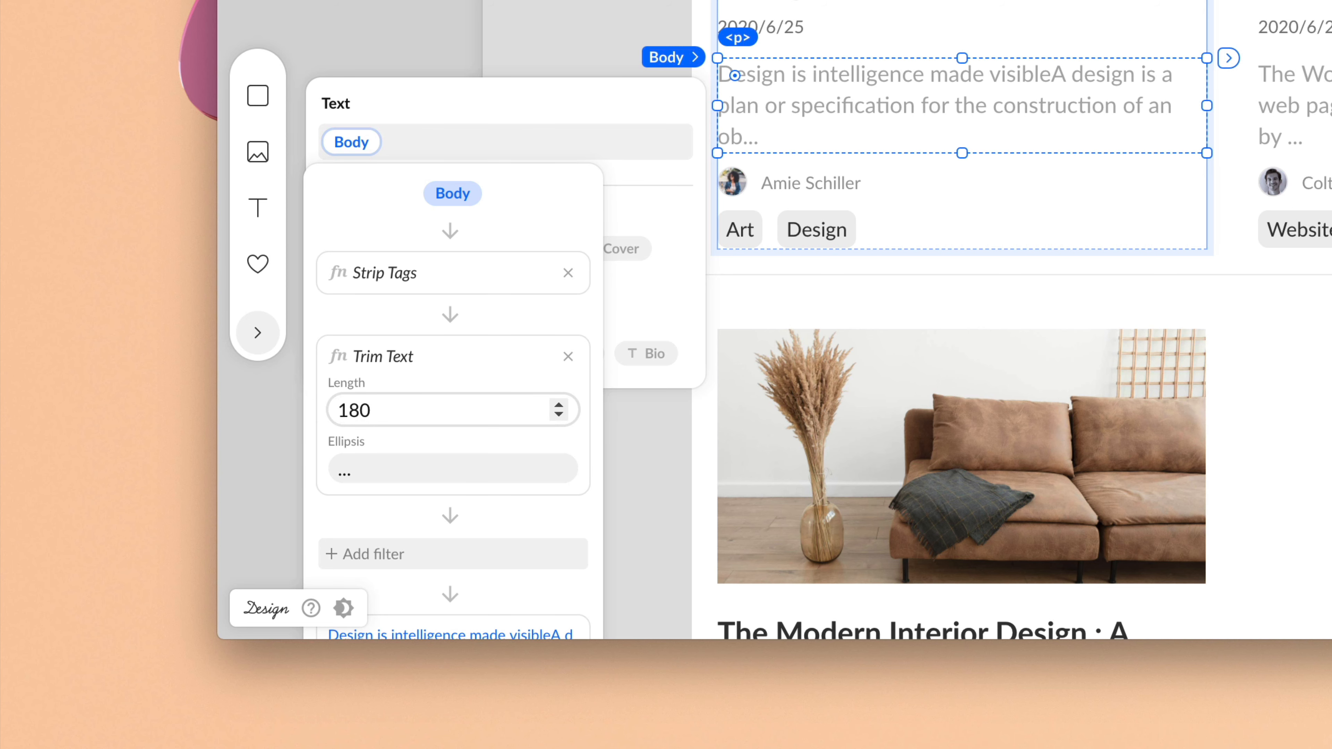